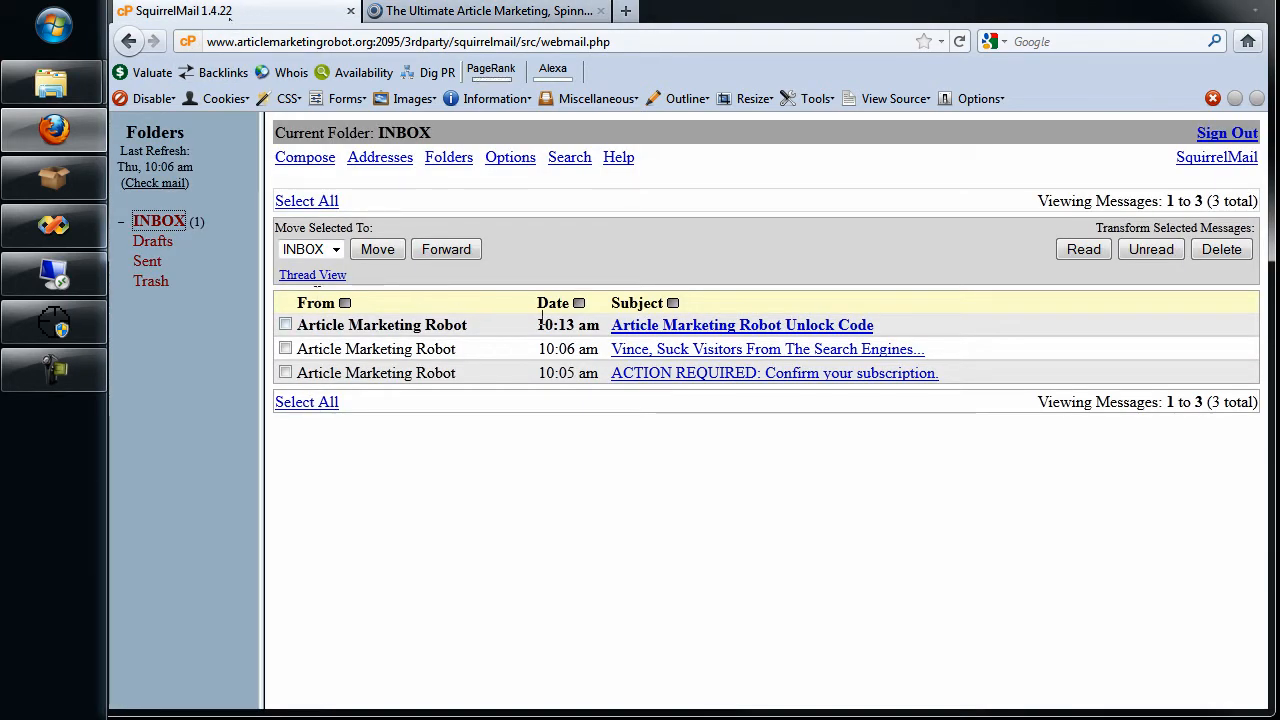
{"action": "left_click", "coordinate": [740, 324]}
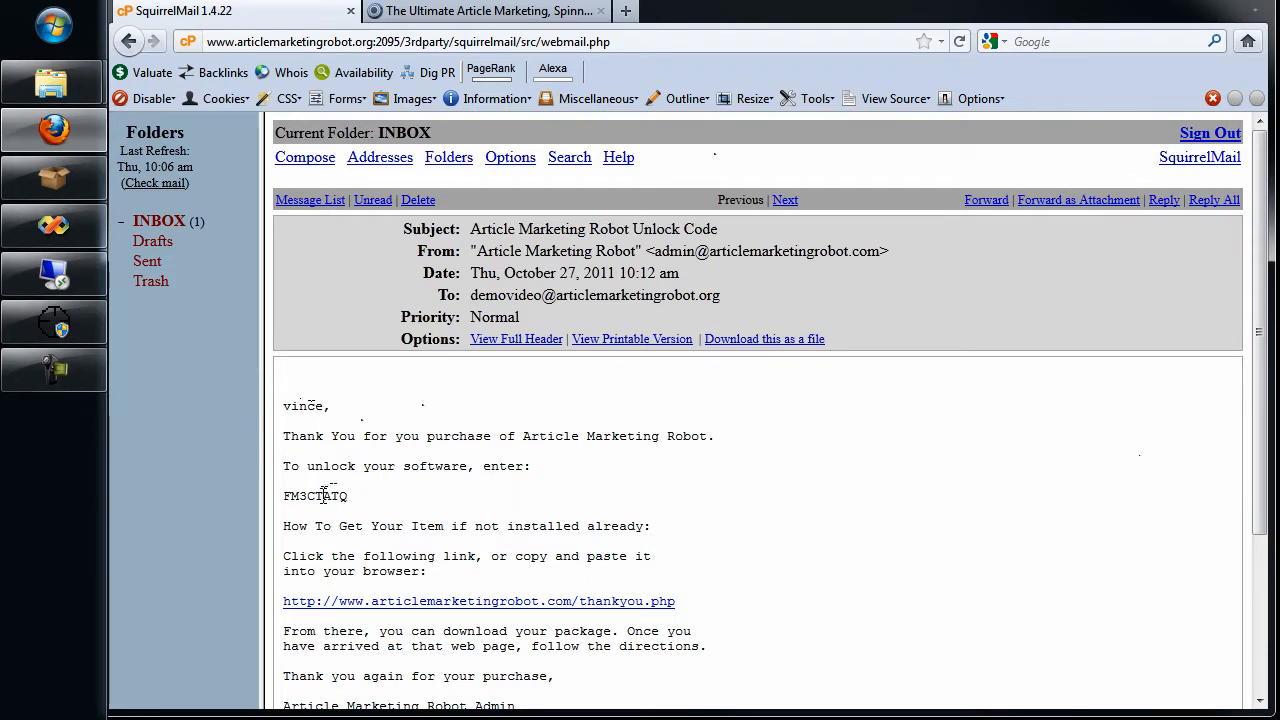
{"action": "double_click", "coordinate": [316, 496]}
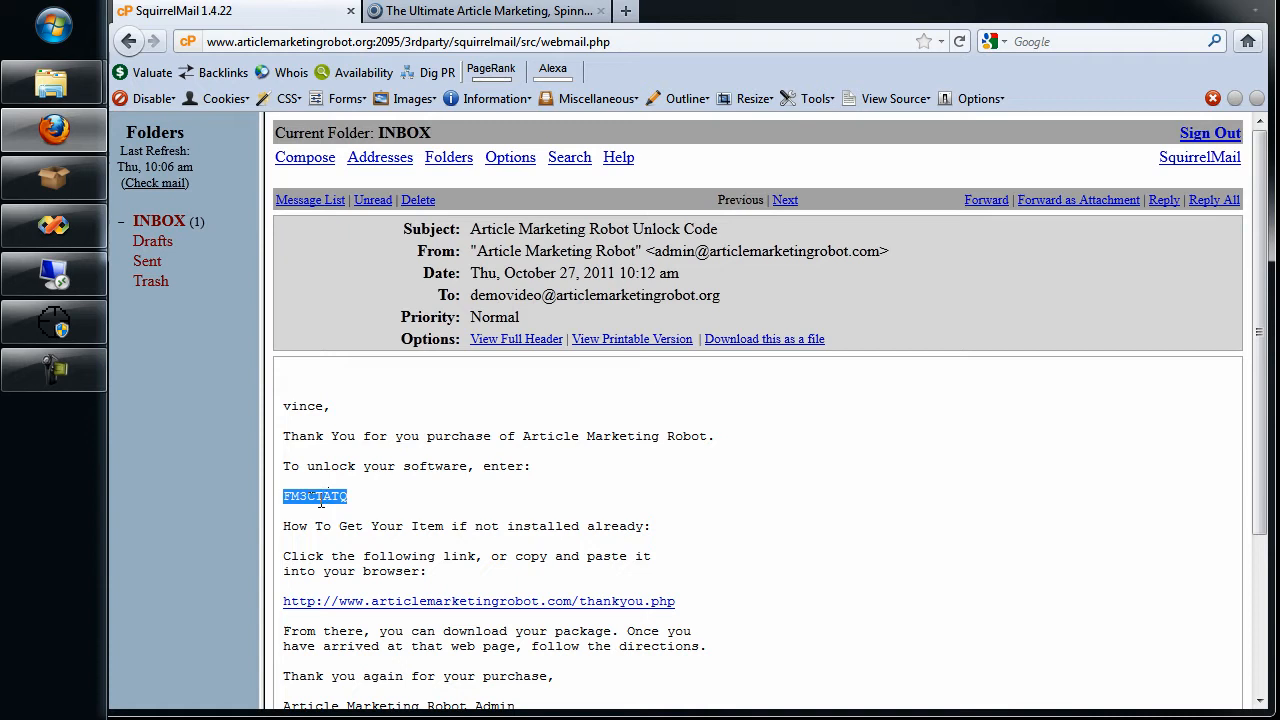
{"action": "mouse_move", "coordinate": [530, 512]}
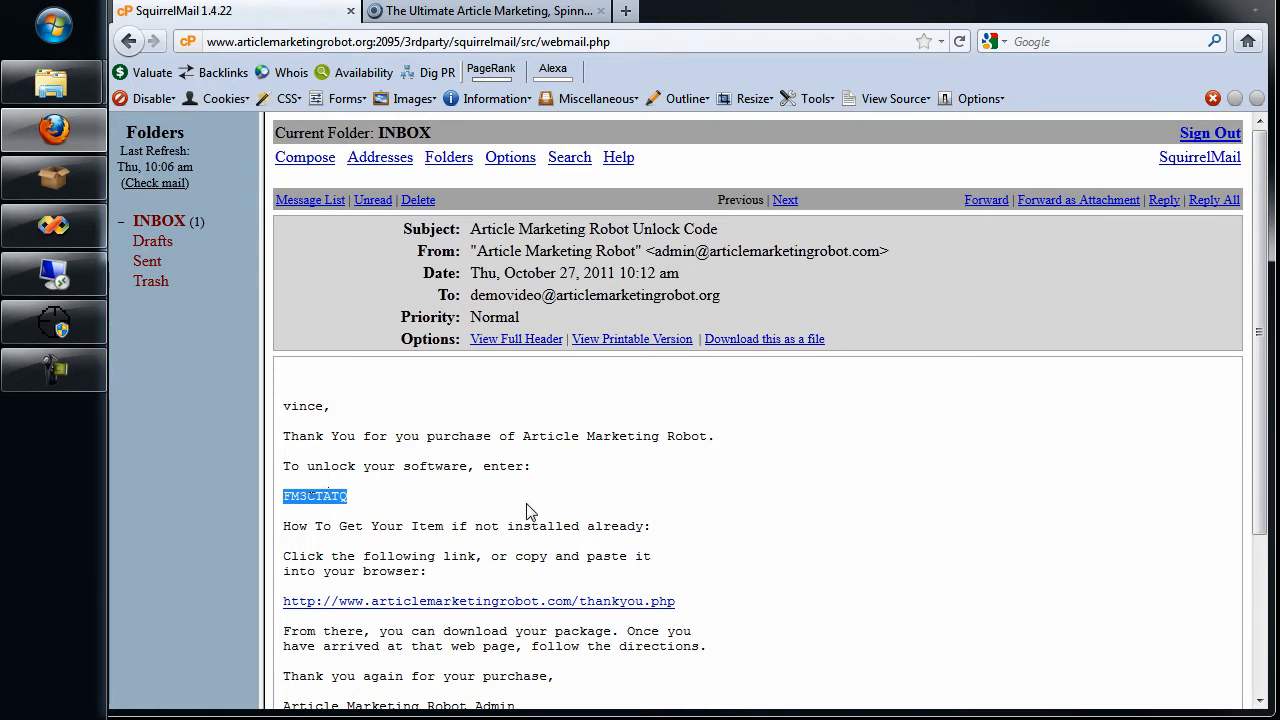
{"action": "mouse_move", "coordinate": [364, 494]}
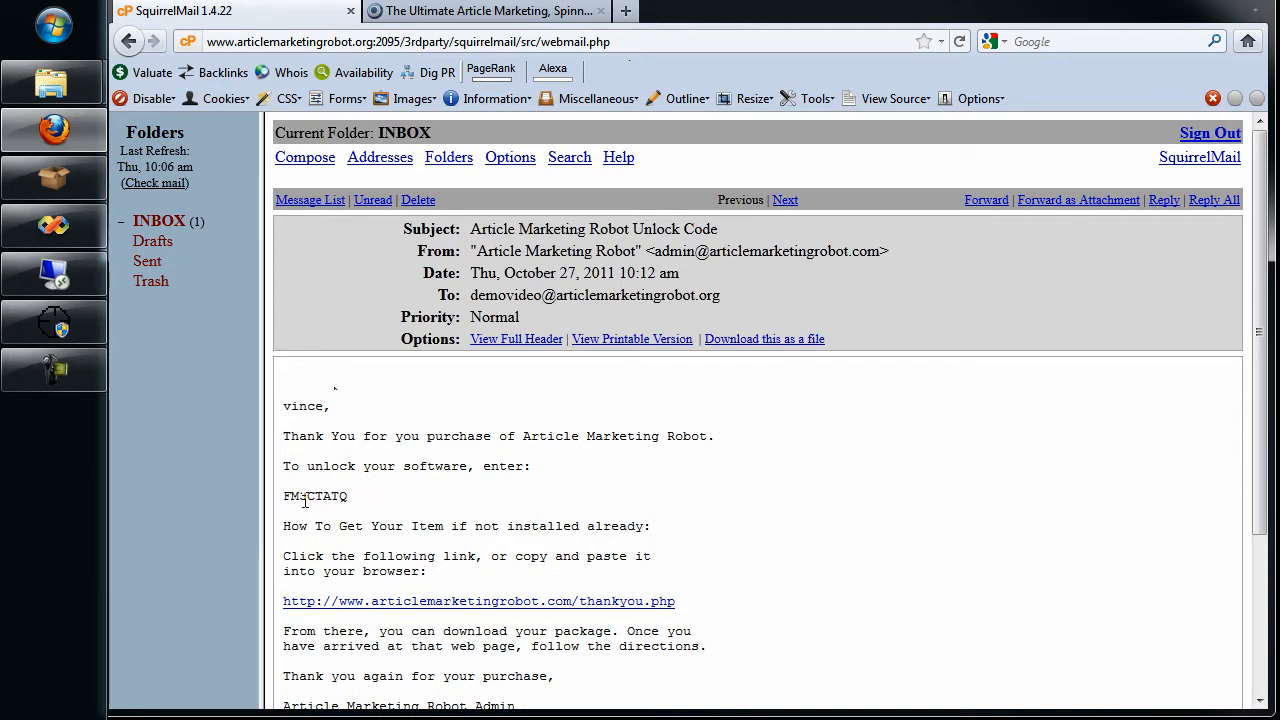
{"action": "right_click", "coordinate": [316, 496]}
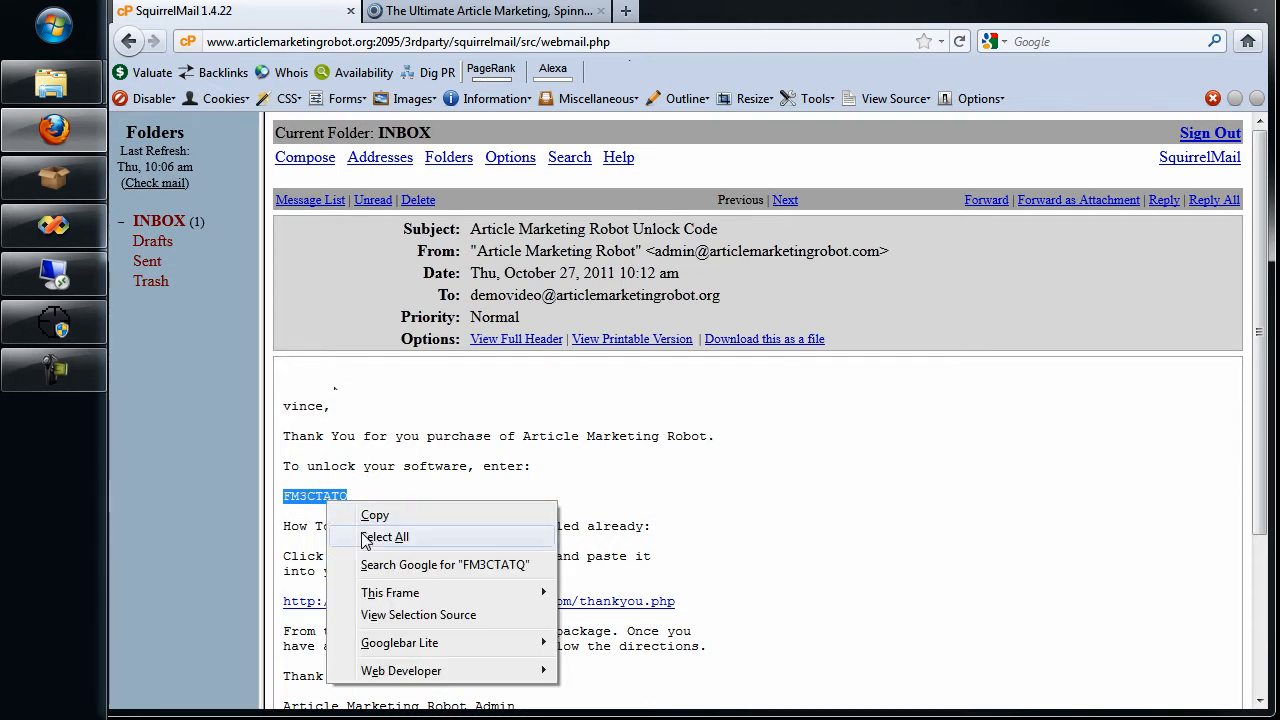
- Launch Article Marketing Robot from the Windows Start menu program list
{"action": "left_click", "coordinate": [48, 24]}
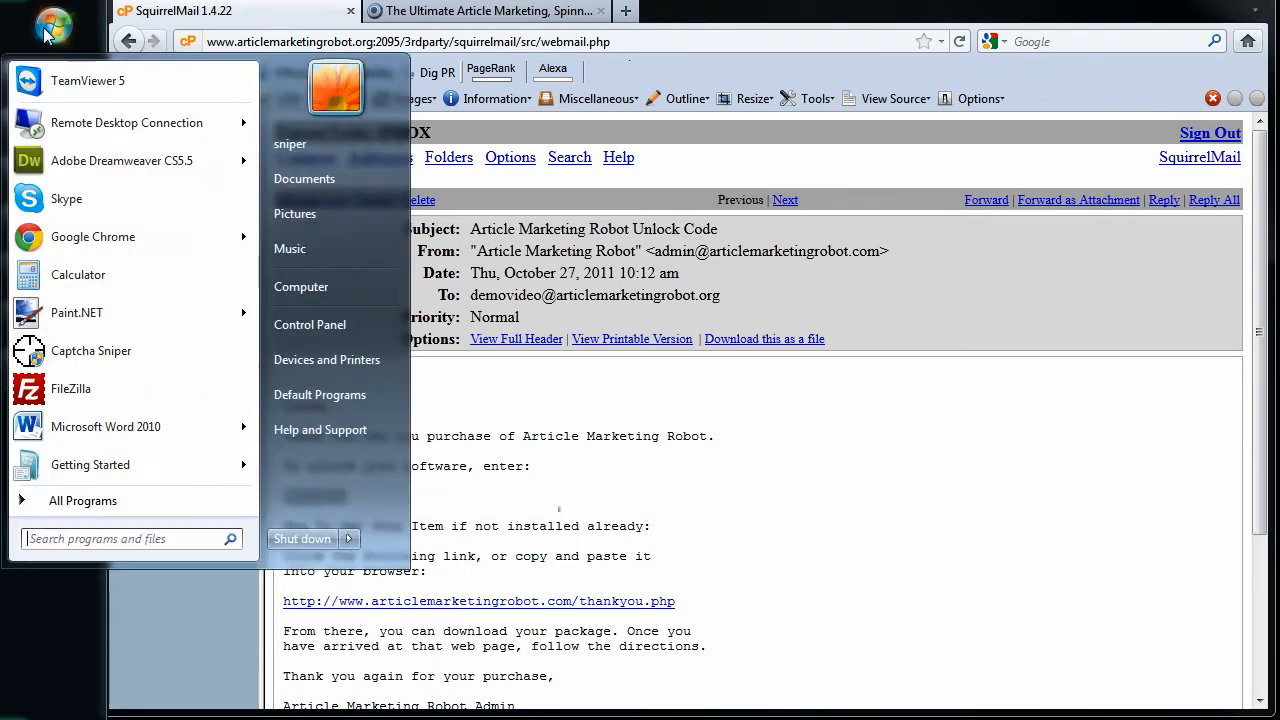
{"action": "mouse_move", "coordinate": [60, 350]}
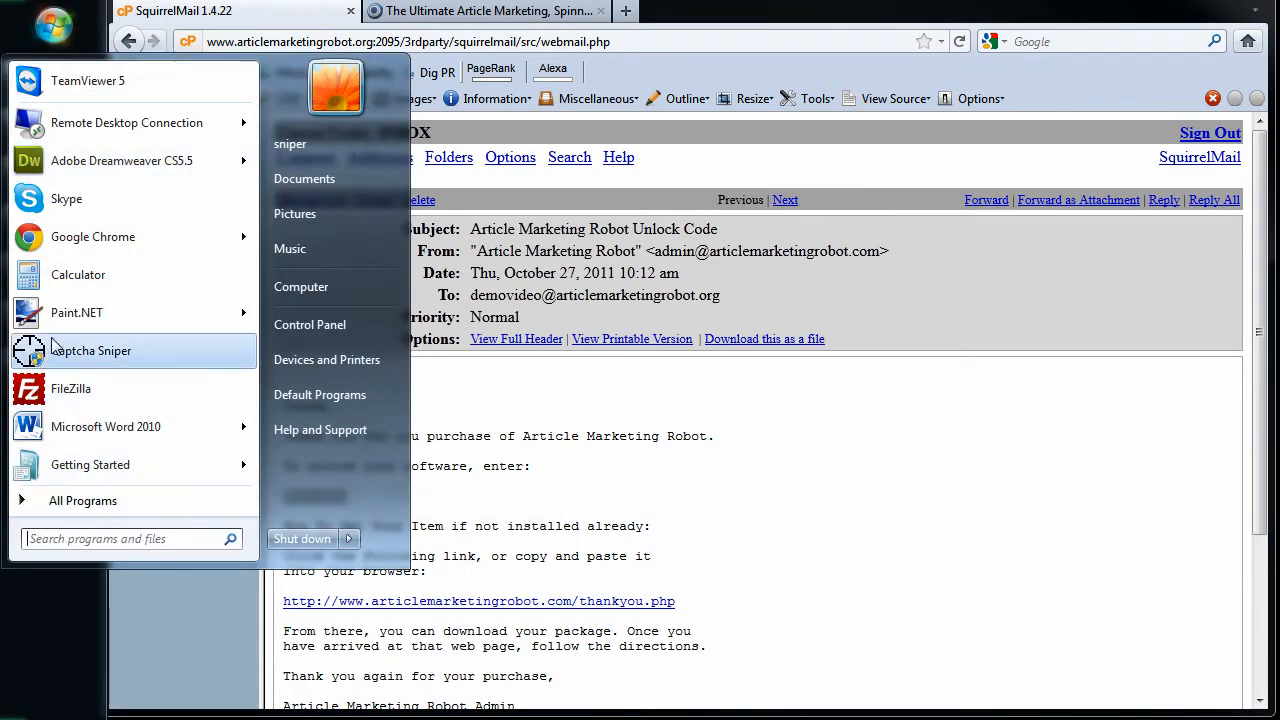
{"action": "left_click", "coordinate": [84, 500]}
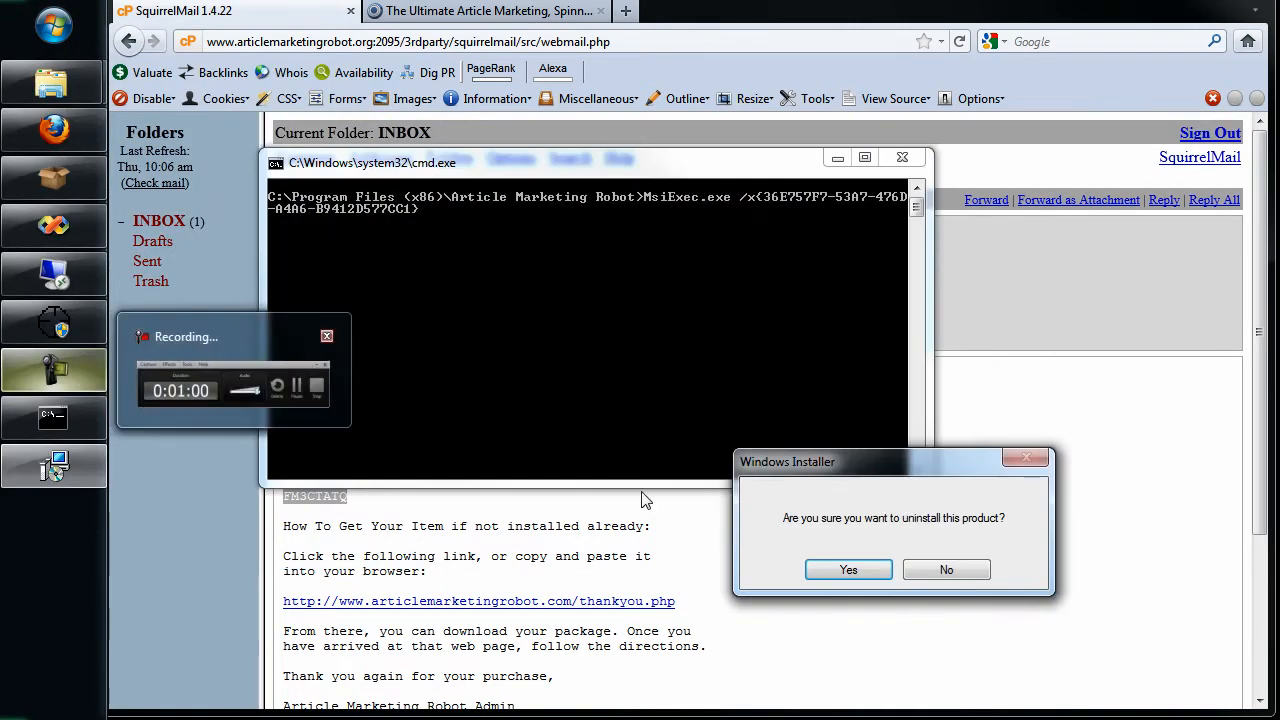
{"action": "left_click", "coordinate": [48, 28]}
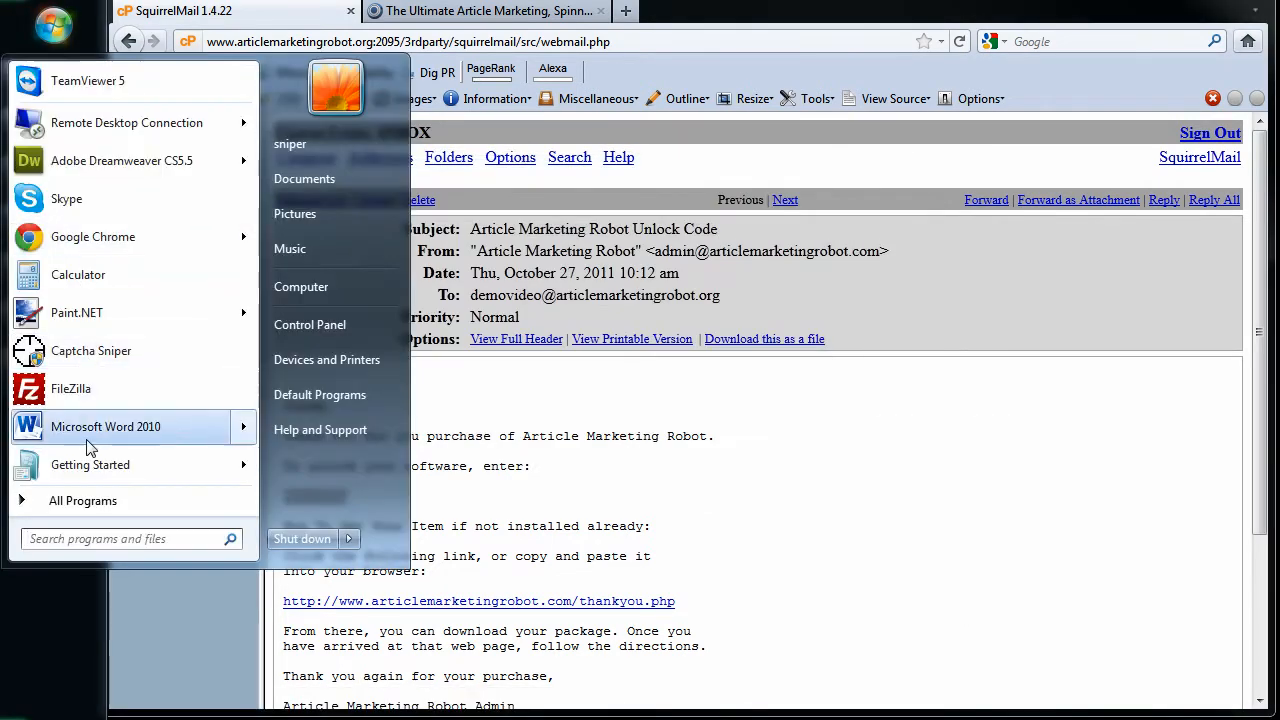
{"action": "left_click", "coordinate": [84, 500]}
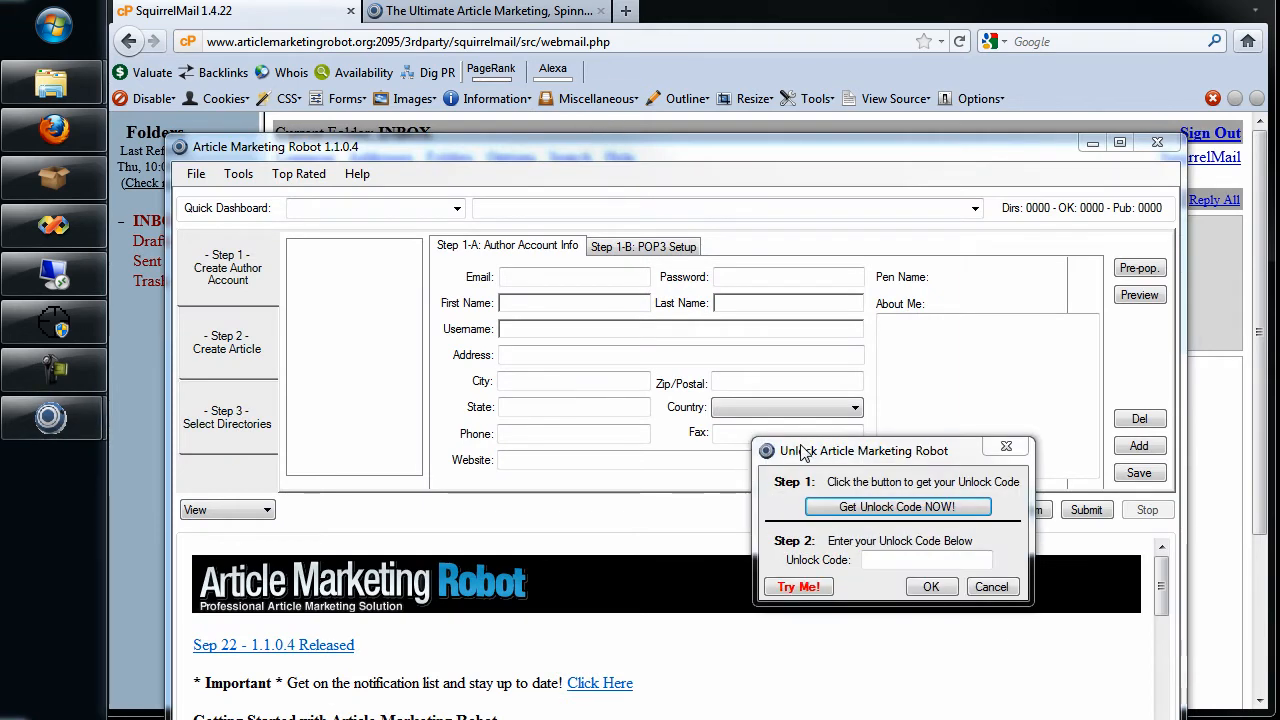
{"action": "left_click_drag", "start_coordinate": [860, 450], "coordinate": [620, 156]}
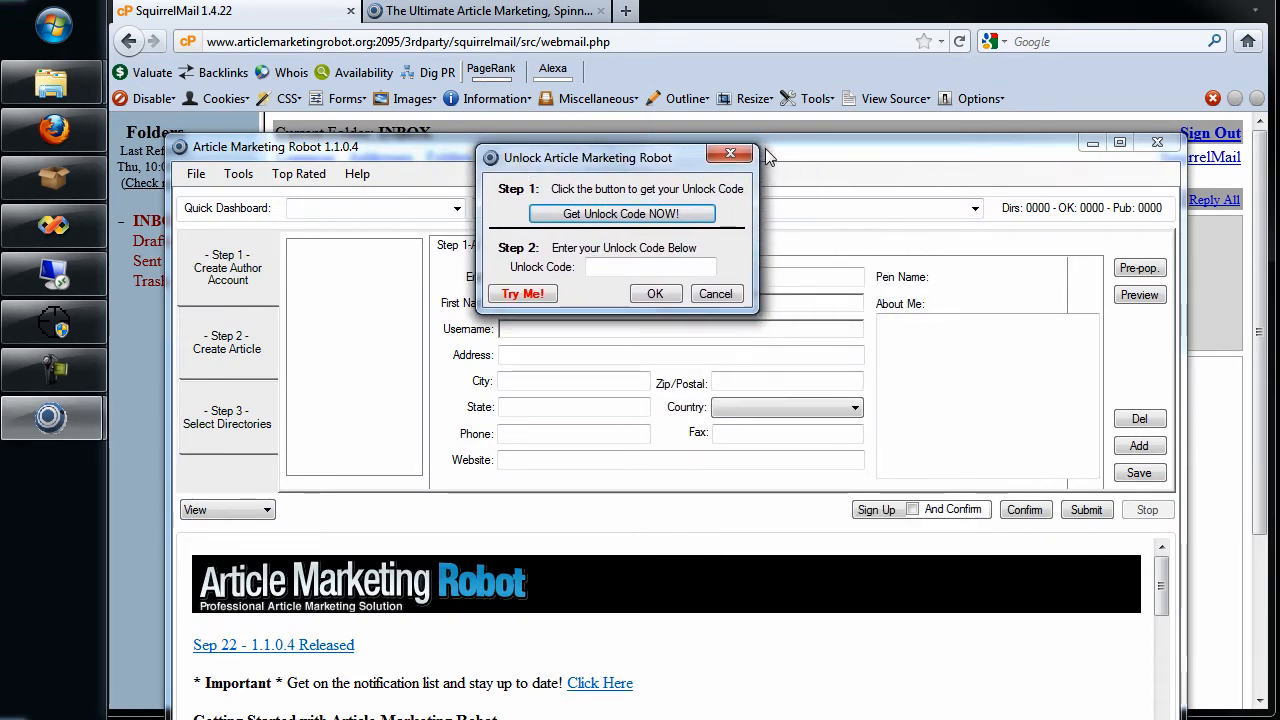
{"action": "mouse_move", "coordinate": [568, 258]}
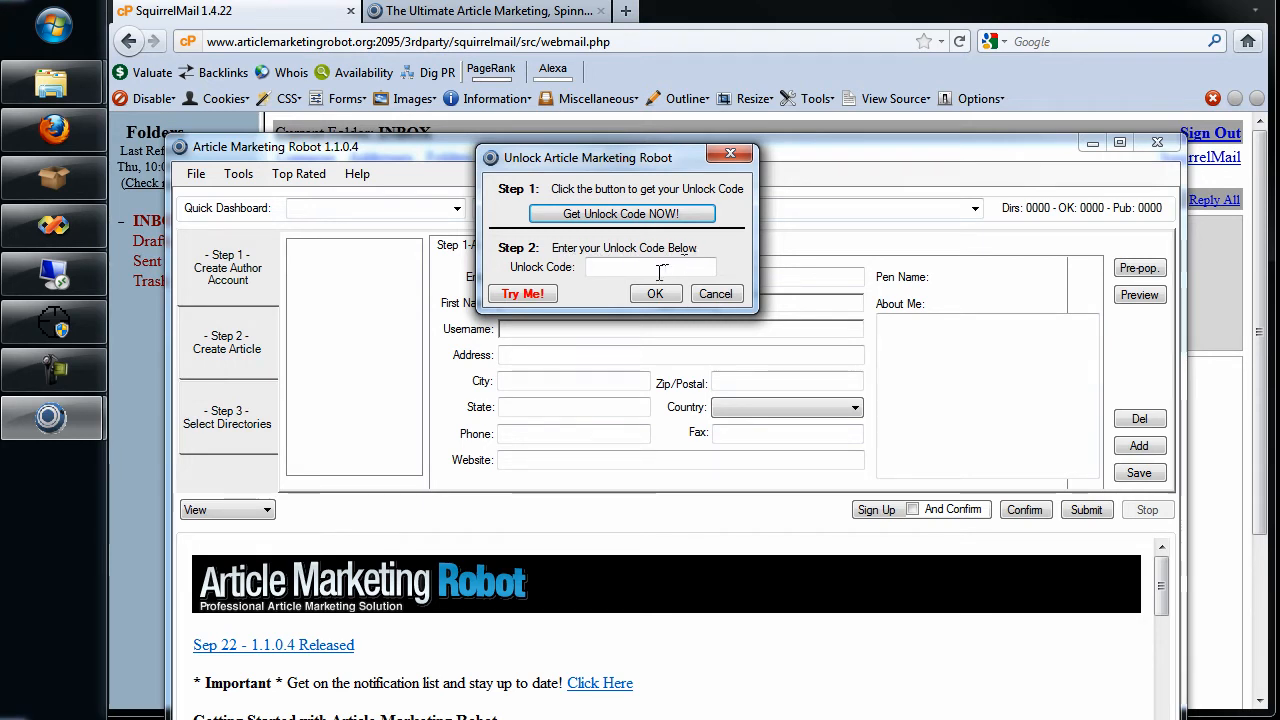
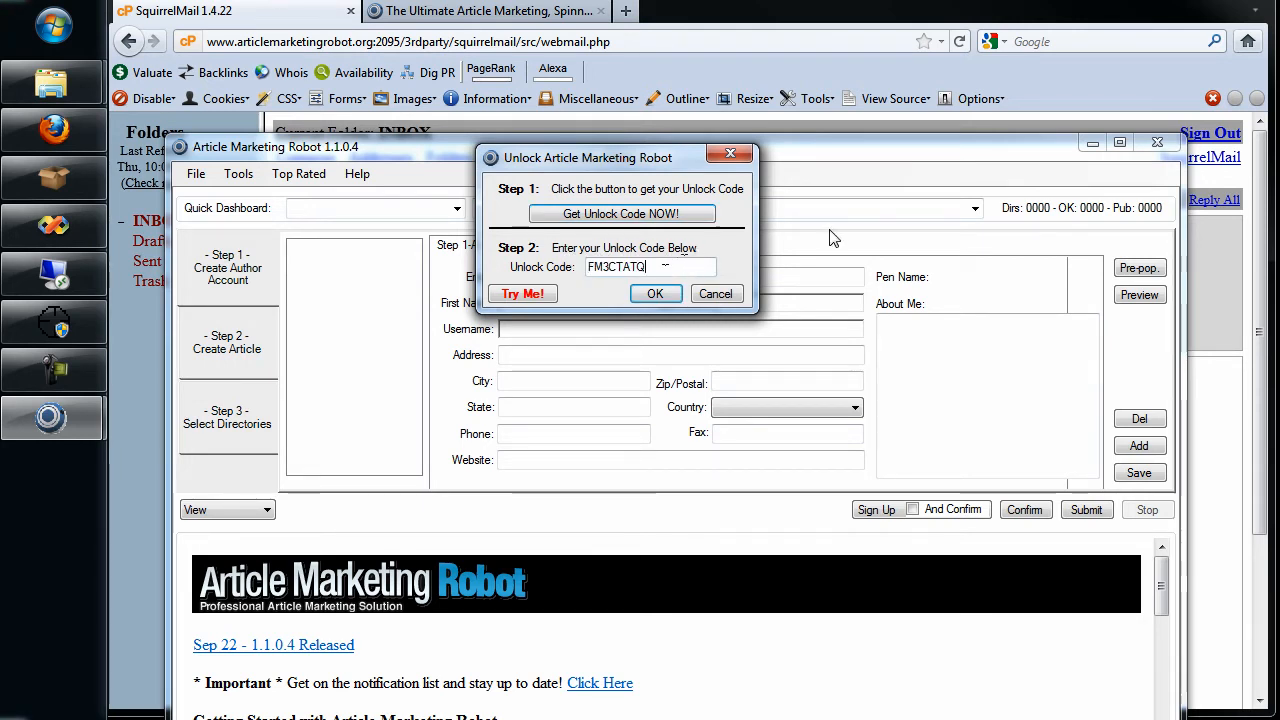
{"action": "mouse_move", "coordinate": [720, 332]}
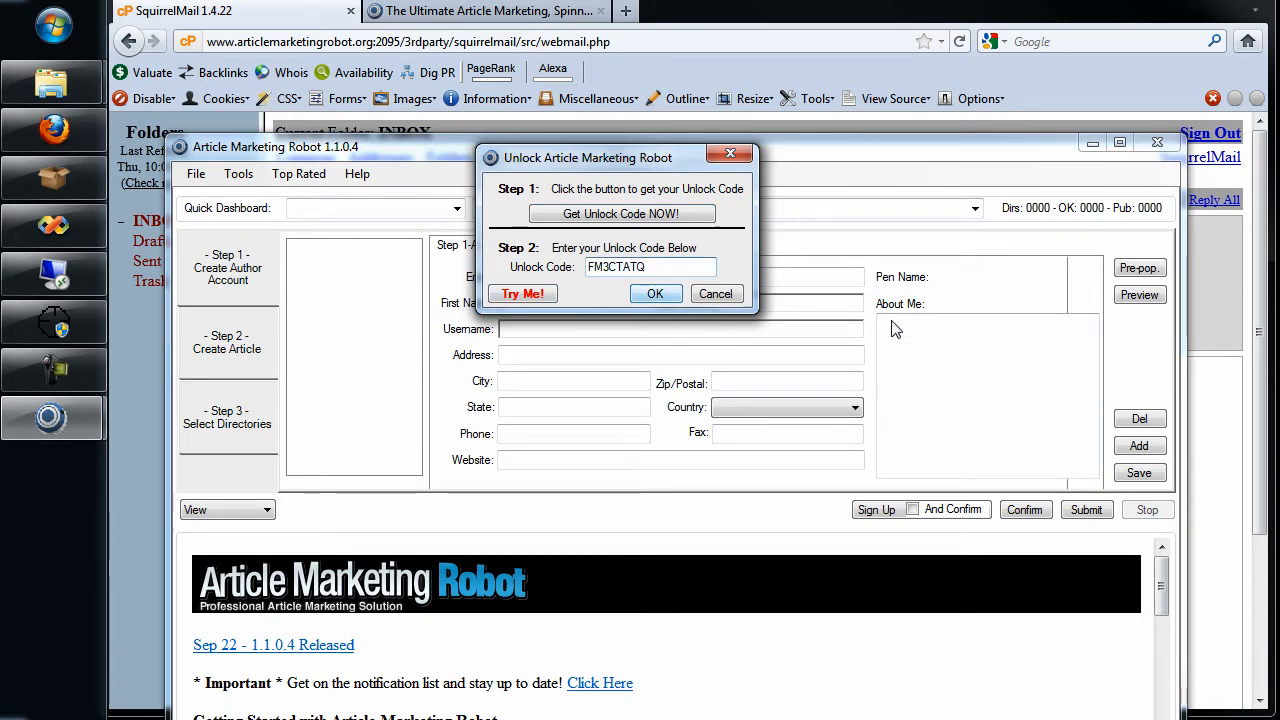
{"action": "left_click", "coordinate": [656, 292]}
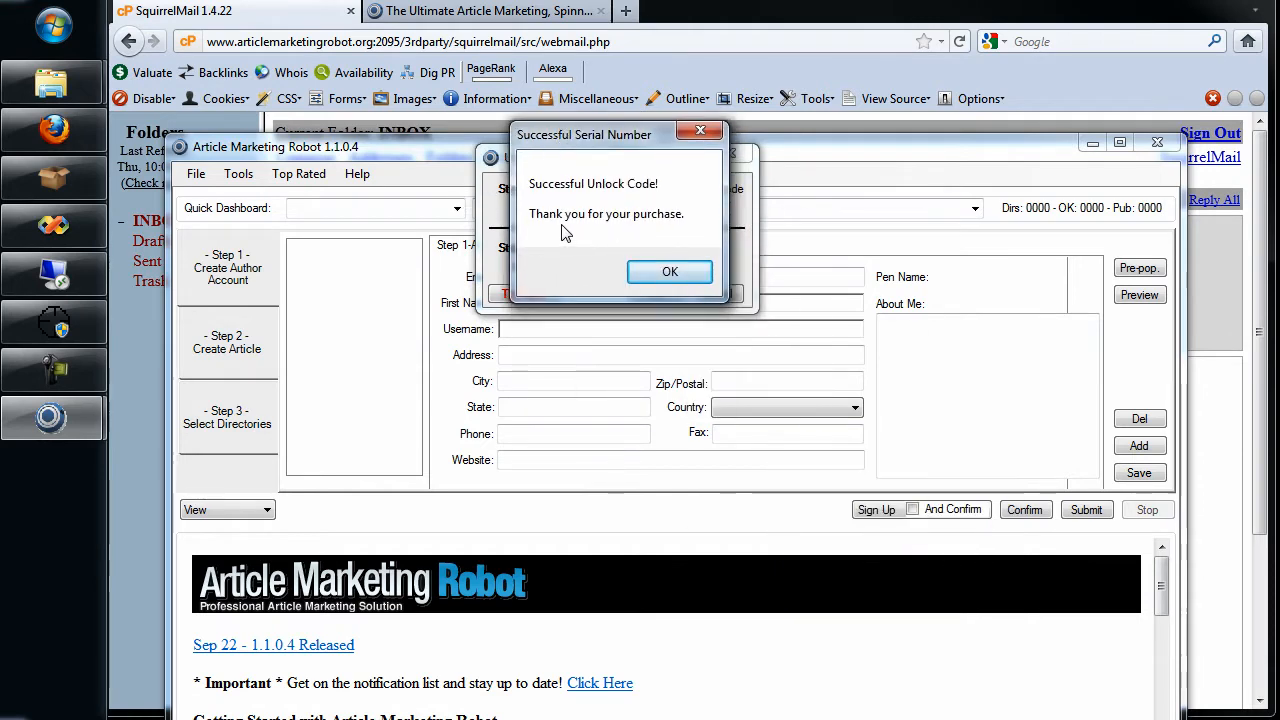
{"action": "left_click", "coordinate": [668, 272]}
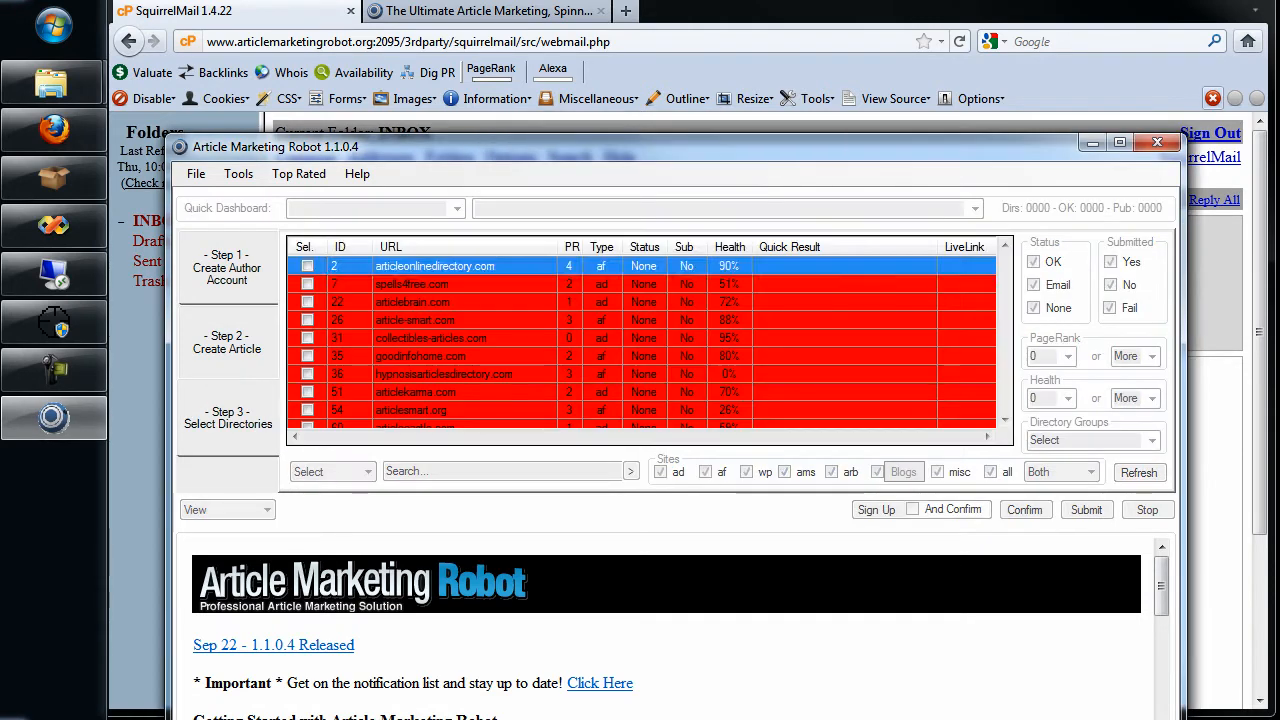
- Close Article Marketing Robot, returning to the unlock code email
{"action": "left_click", "coordinate": [228, 268]}
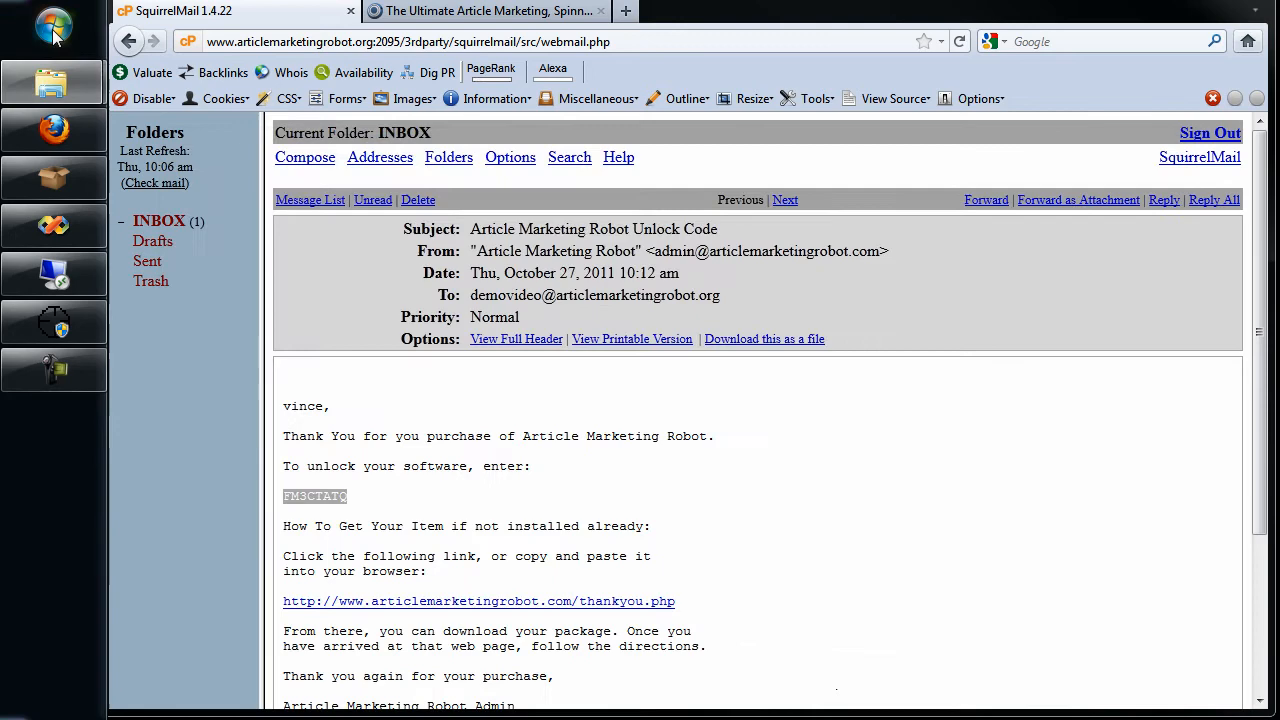
- Relaunch Article Marketing Robot from Start > All Programs
{"action": "left_click", "coordinate": [42, 22]}
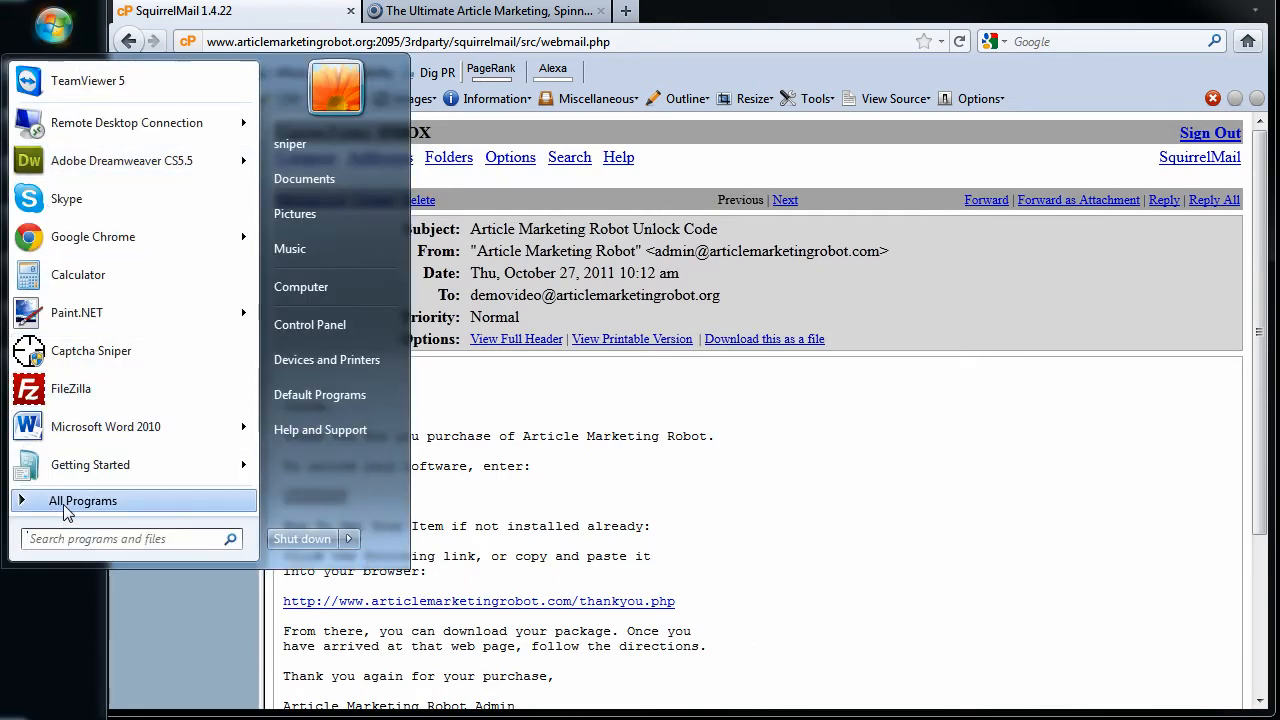
{"action": "left_click", "coordinate": [84, 500]}
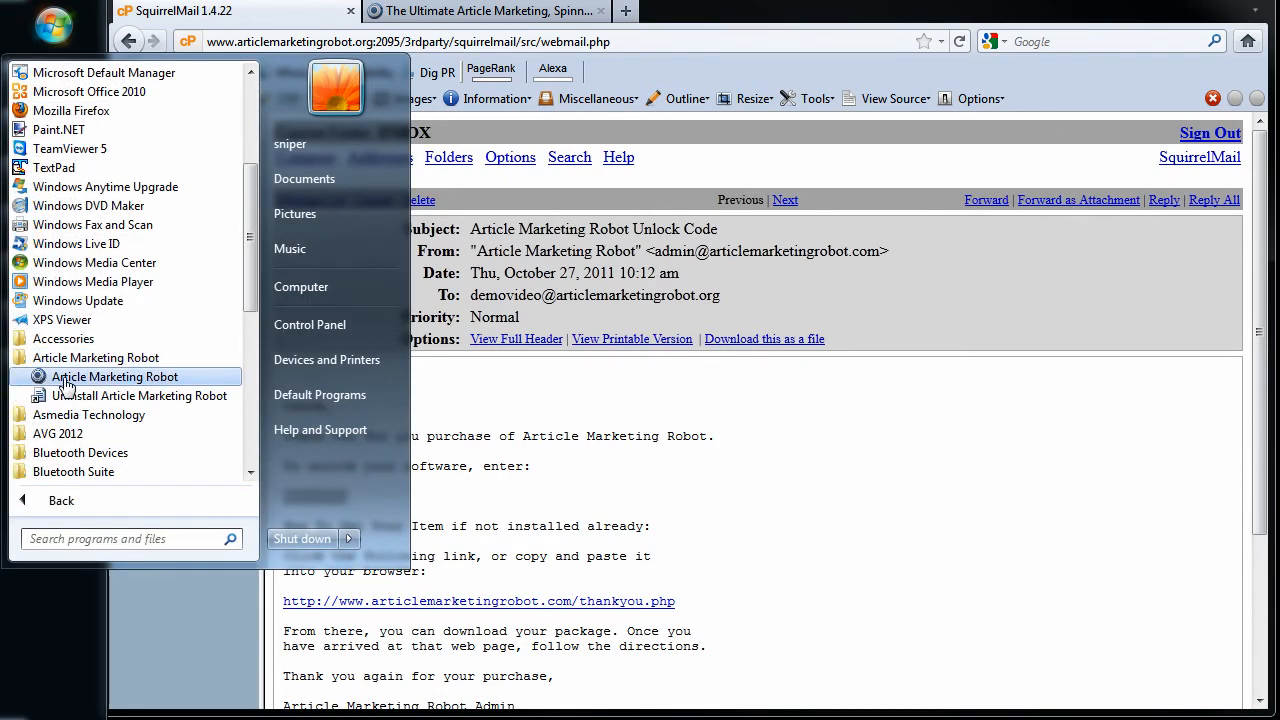
{"action": "left_click", "coordinate": [114, 376]}
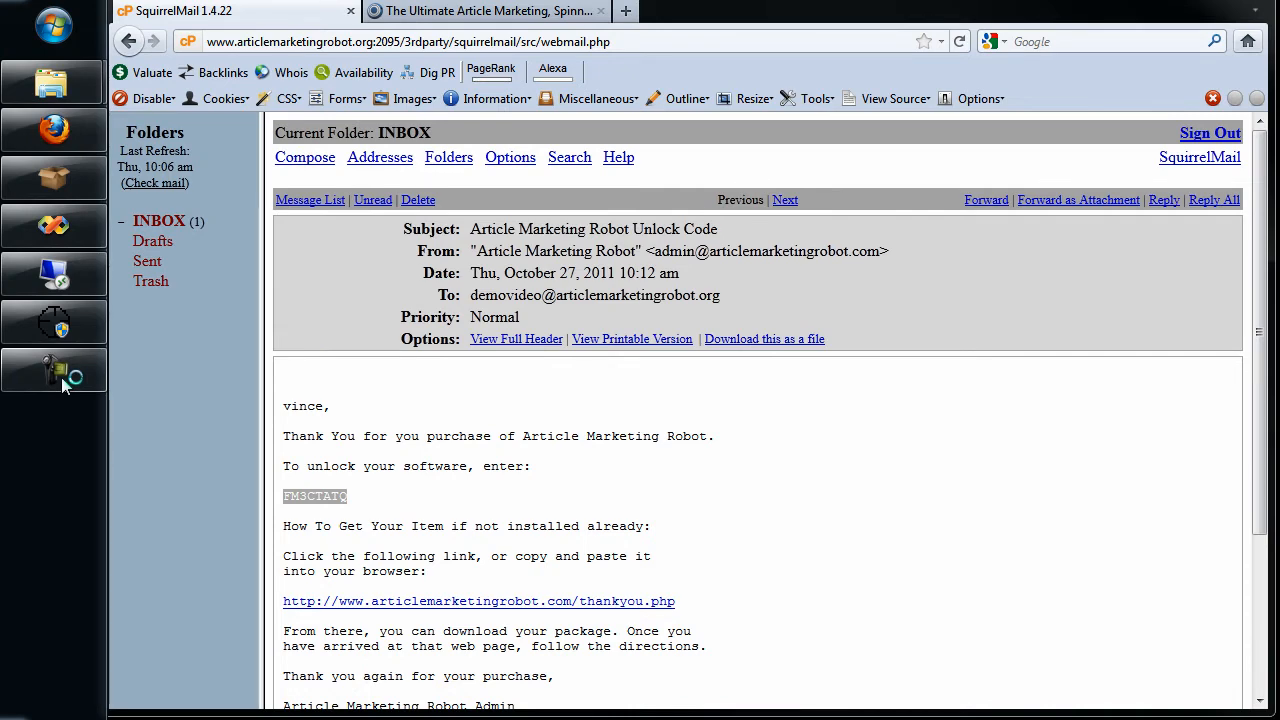
{"action": "mouse_move", "coordinate": [634, 252]}
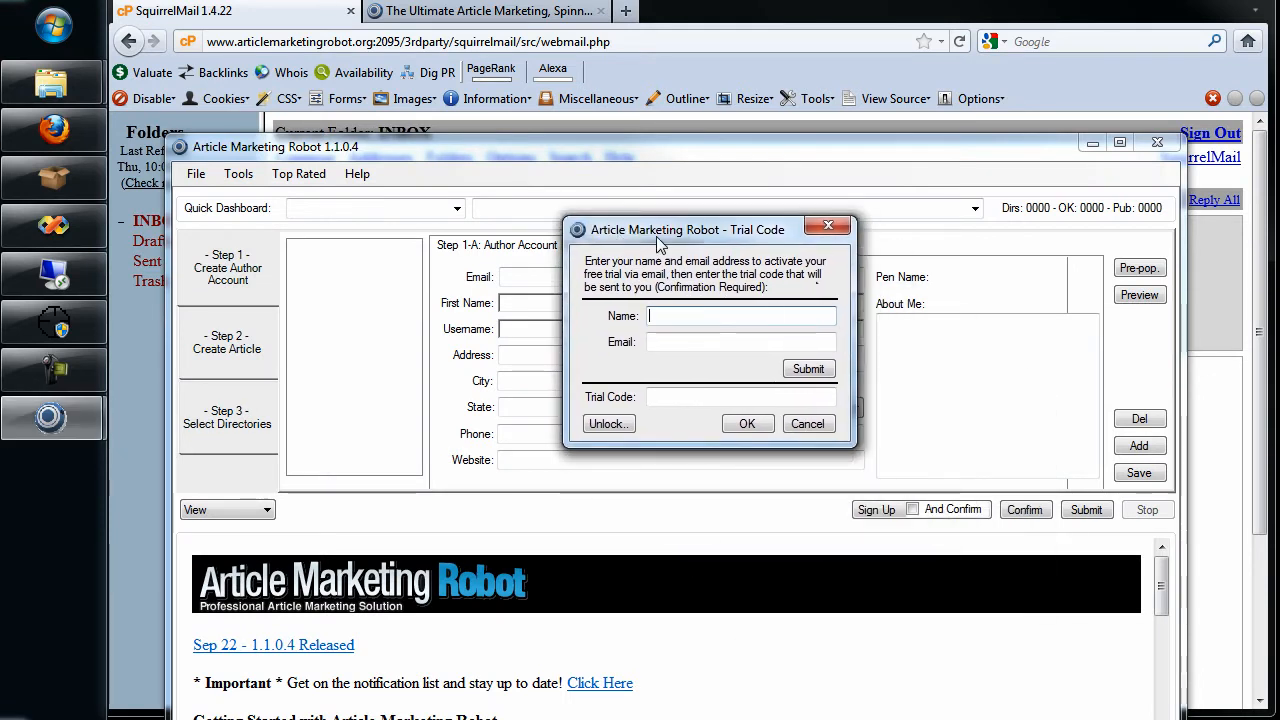
{"action": "left_click", "coordinate": [740, 342]}
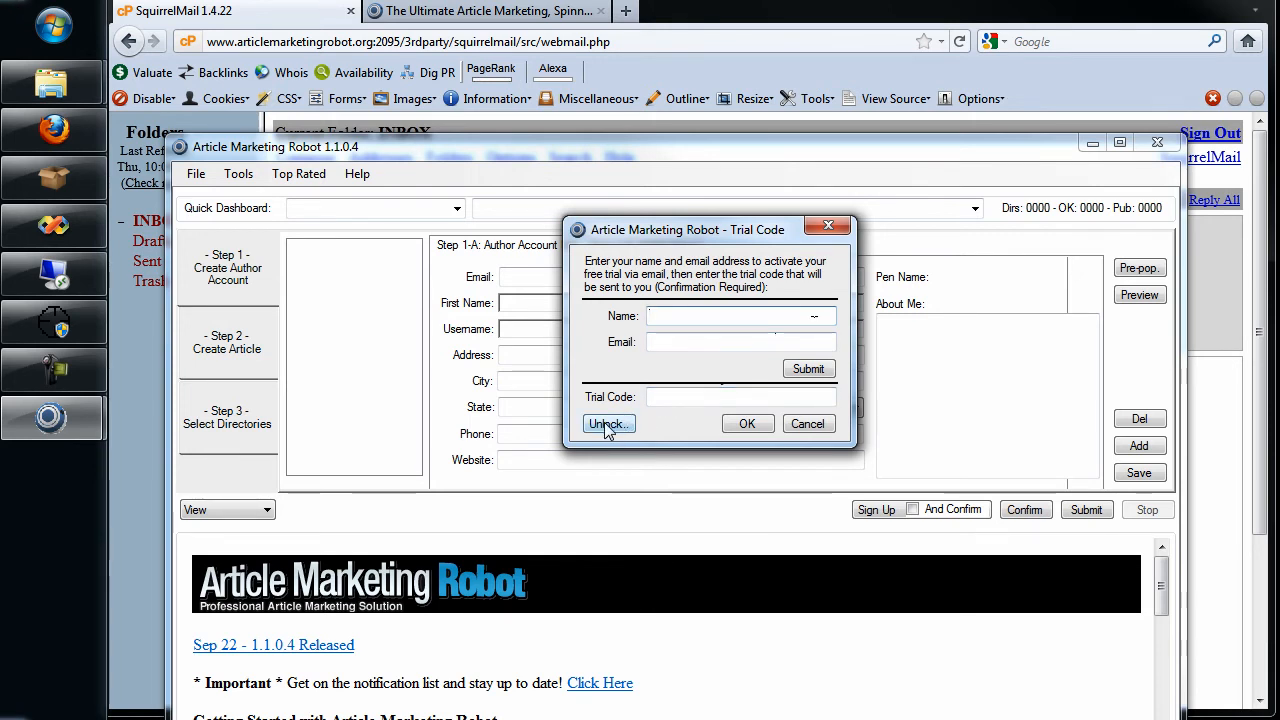
{"action": "left_click", "coordinate": [608, 424]}
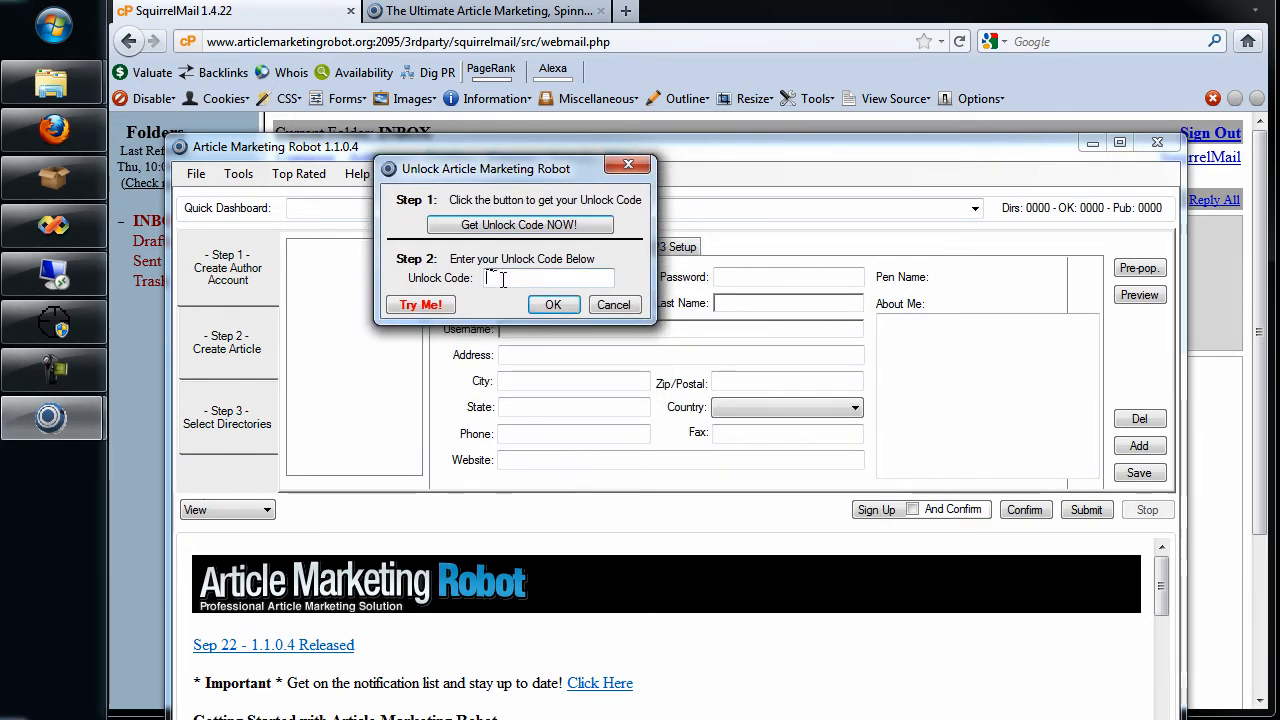
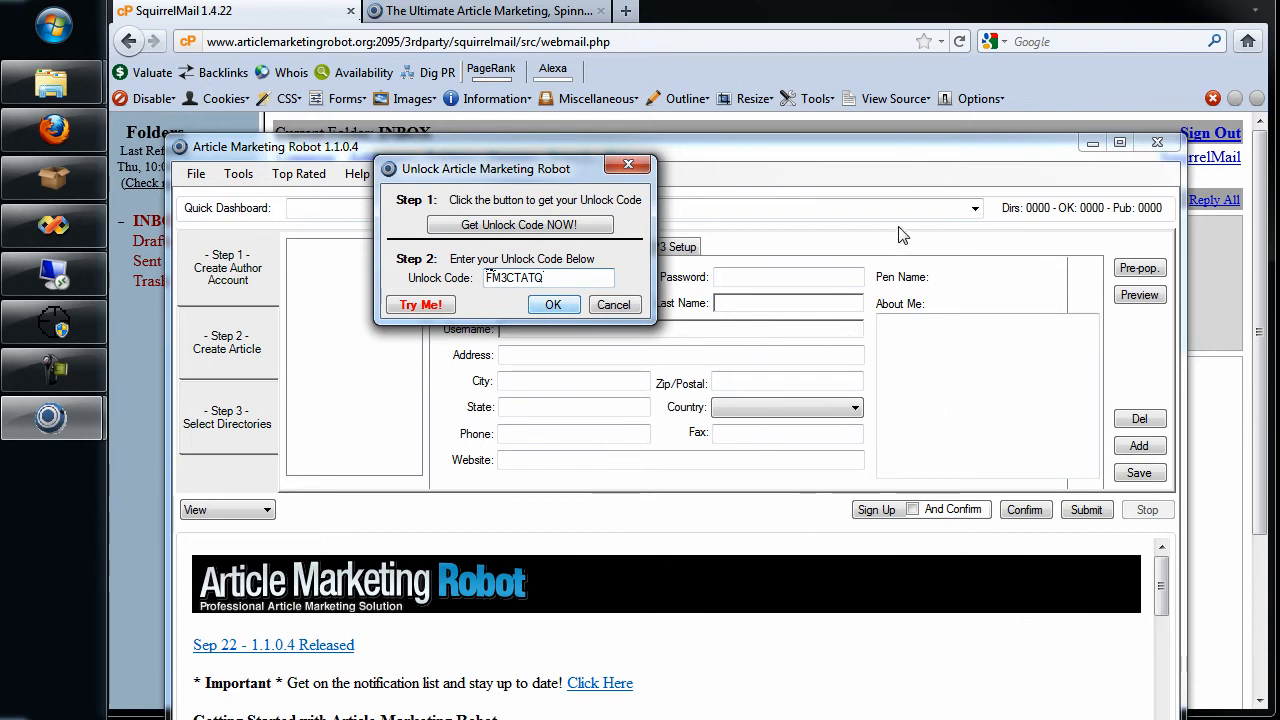
{"action": "left_click", "coordinate": [552, 304]}
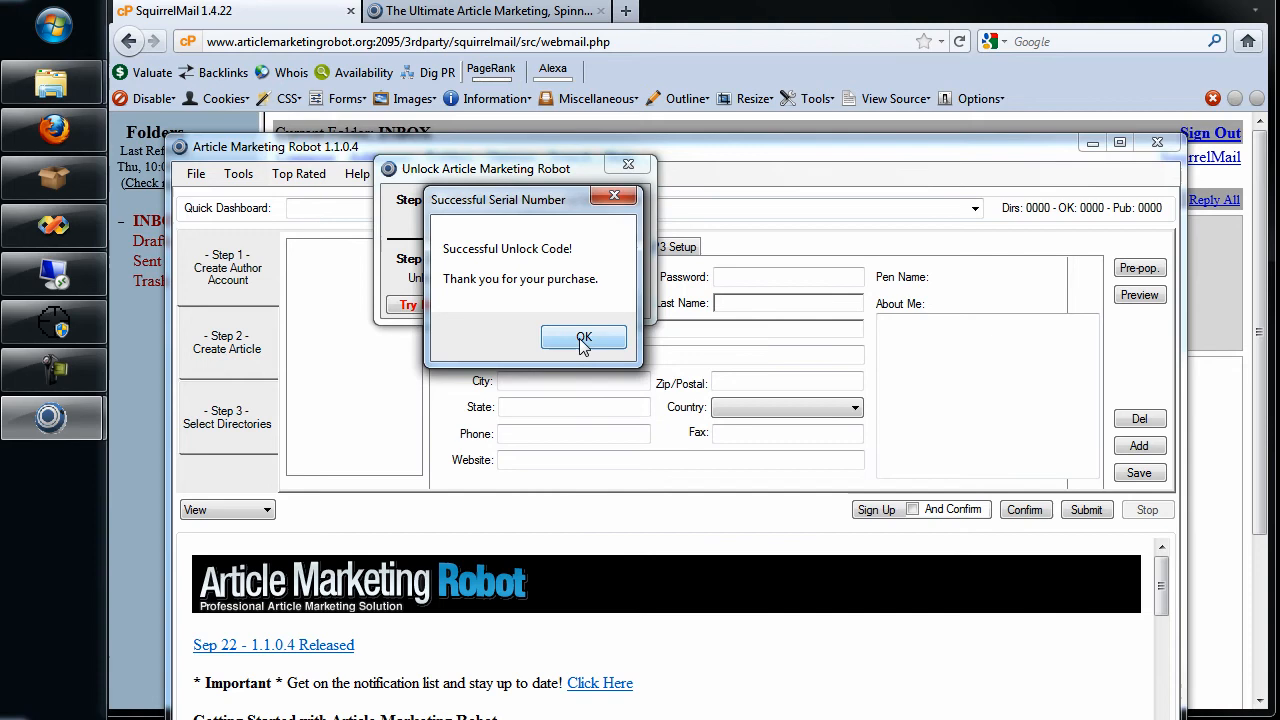
{"action": "left_click", "coordinate": [584, 336]}
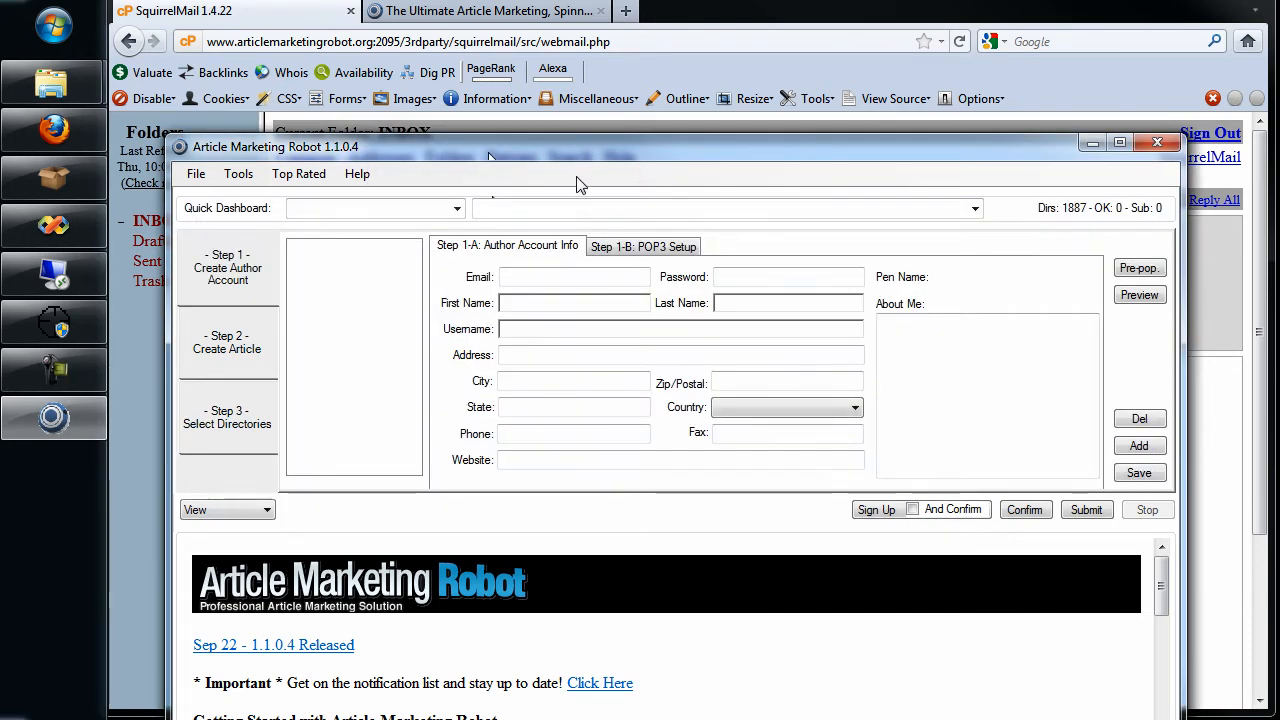